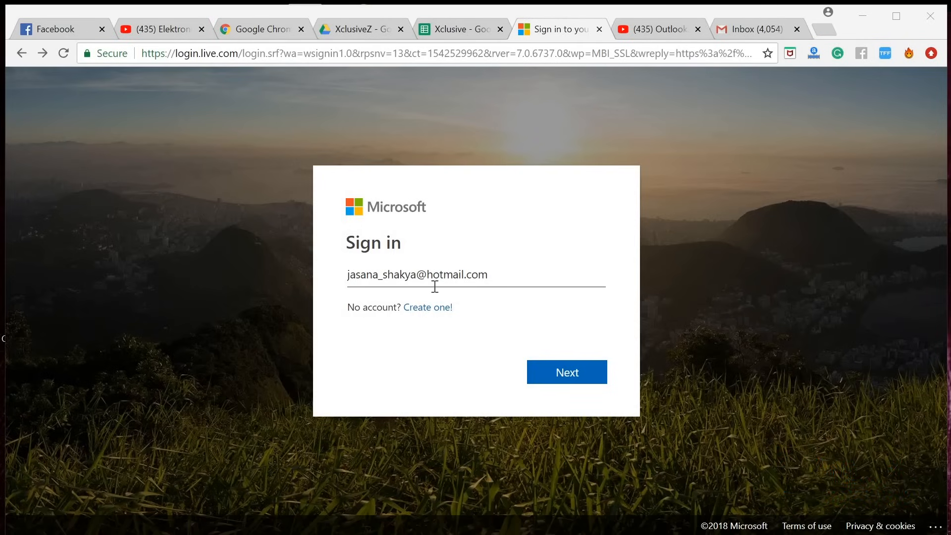
Step: Sign in to Microsoft with the existing hotmail.com address and its password
double_click(445, 273)
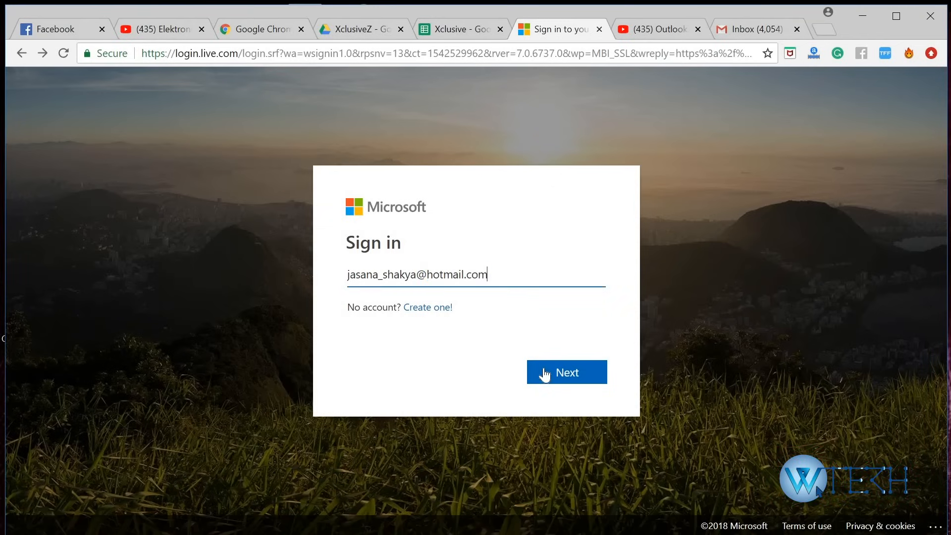
left_click(565, 372)
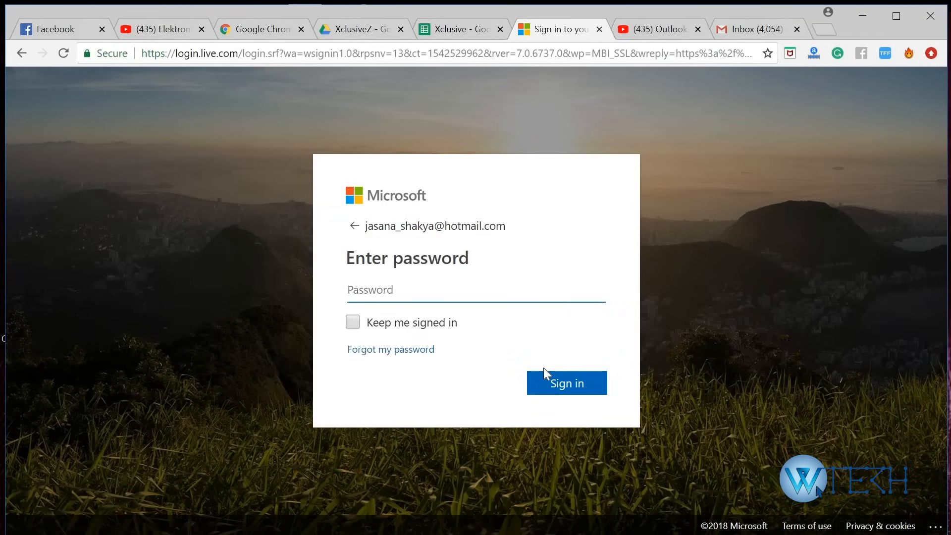
left_click(565, 383)
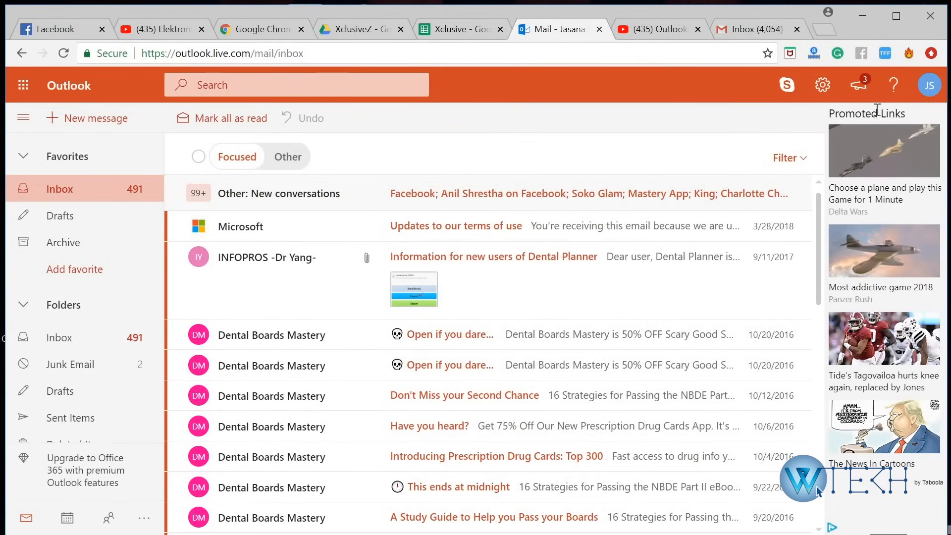
mouse_move(927, 84)
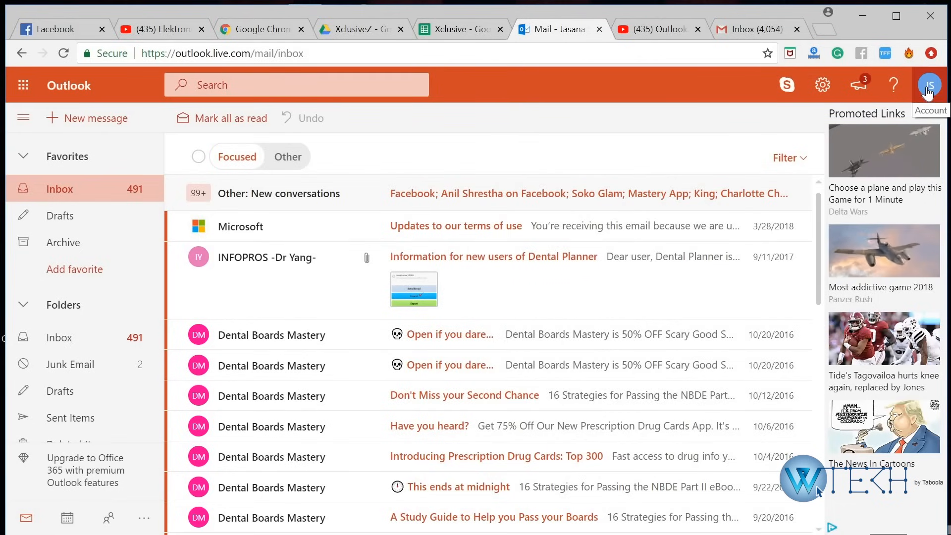
left_click(928, 85)
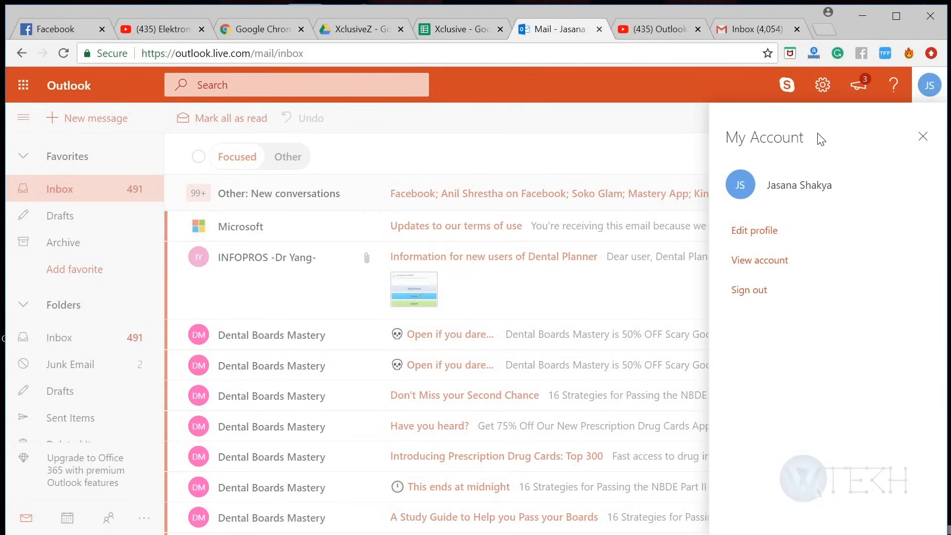
mouse_move(769, 237)
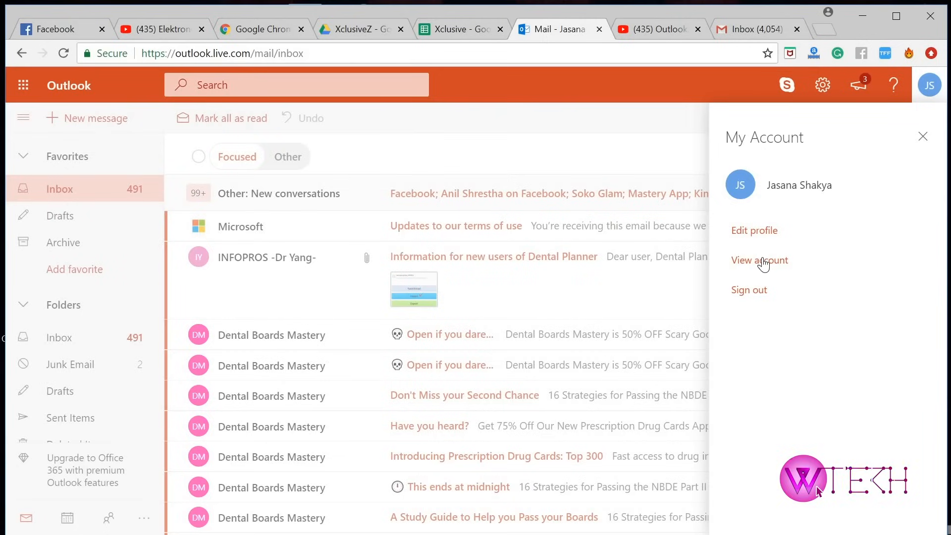
left_click(759, 259)
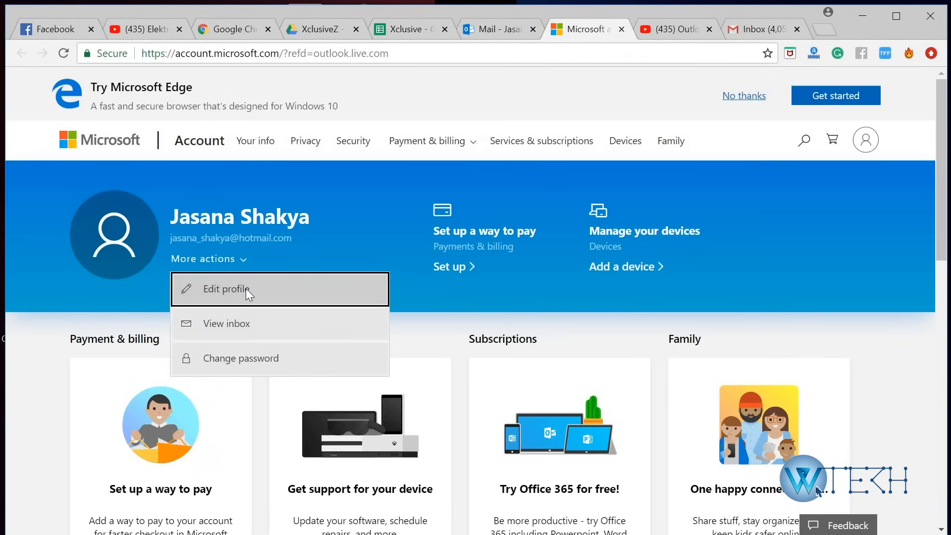
Step: Open the profile details and the 'Manage how you sign in to Microsoft' page
left_click(227, 288)
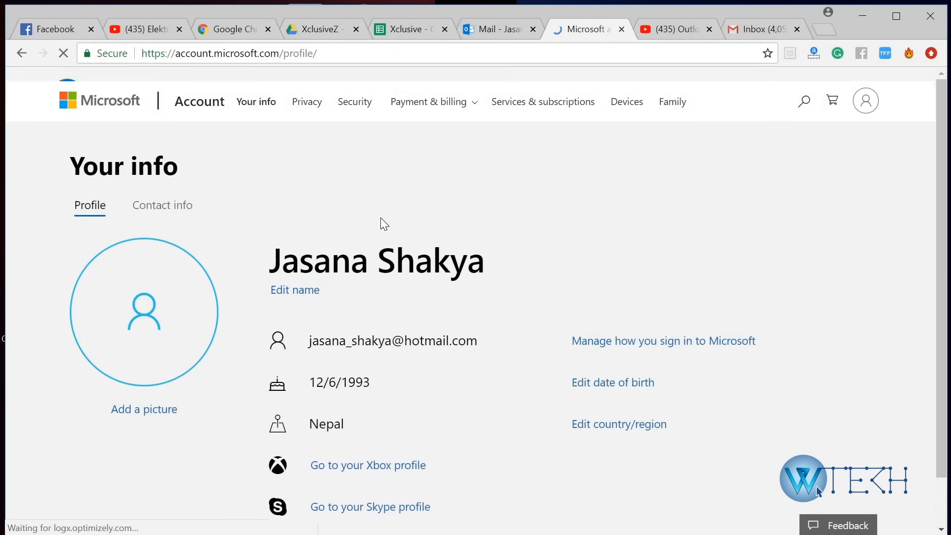
scroll("down", 3)
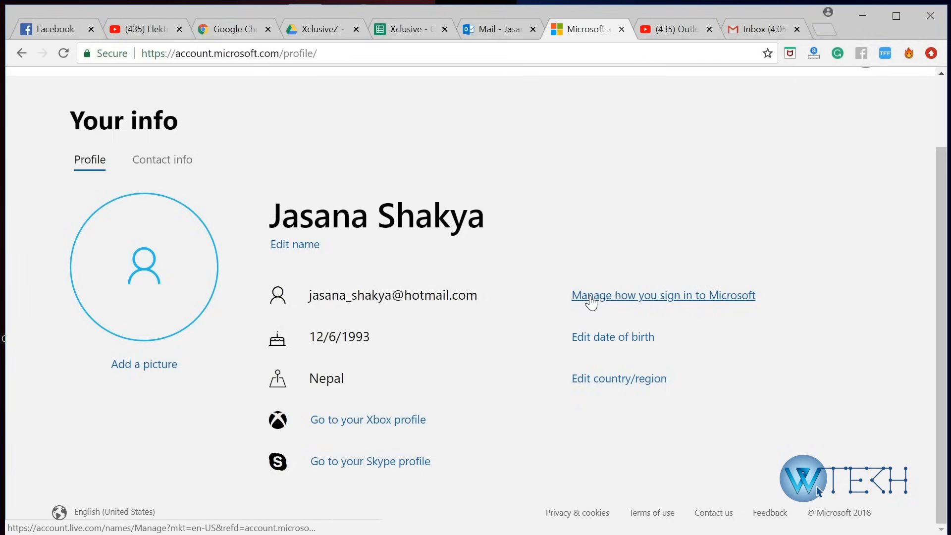
left_click(663, 295)
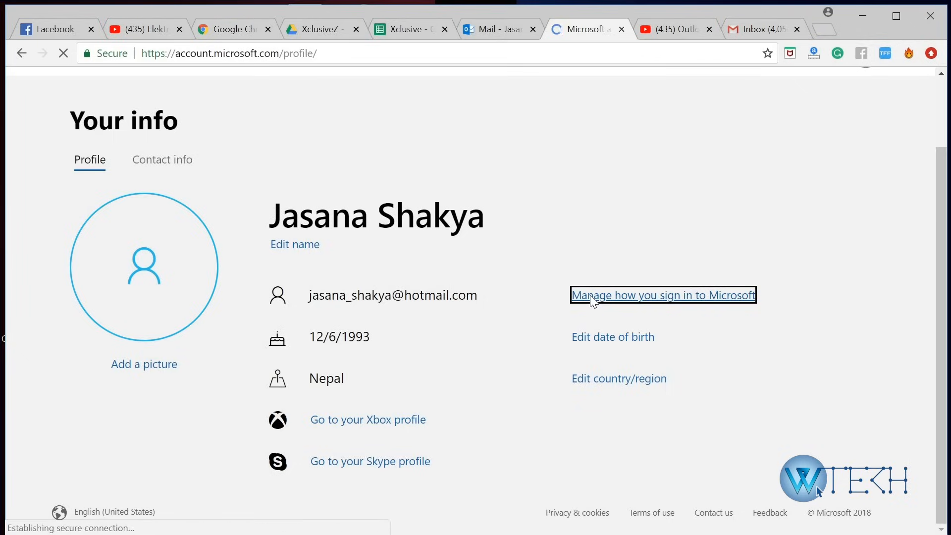
left_click(663, 295)
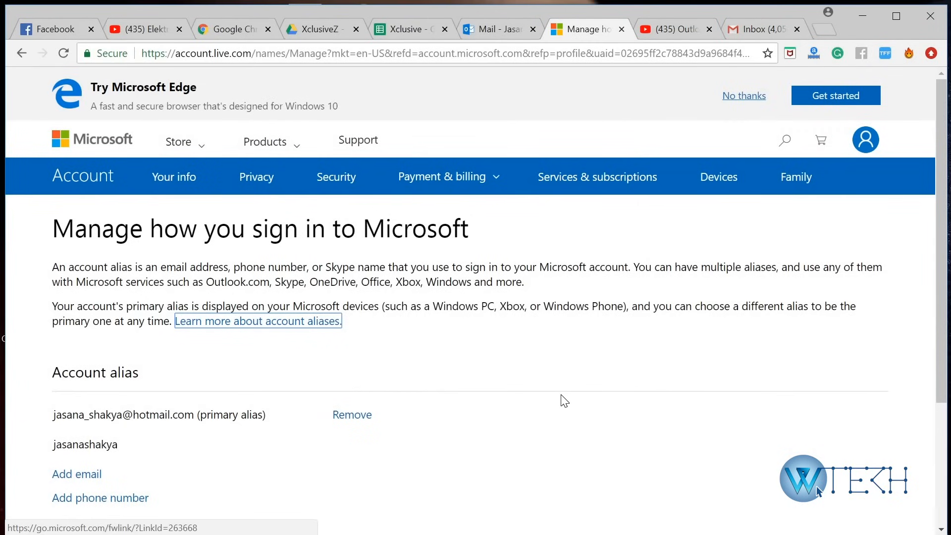
mouse_move(517, 336)
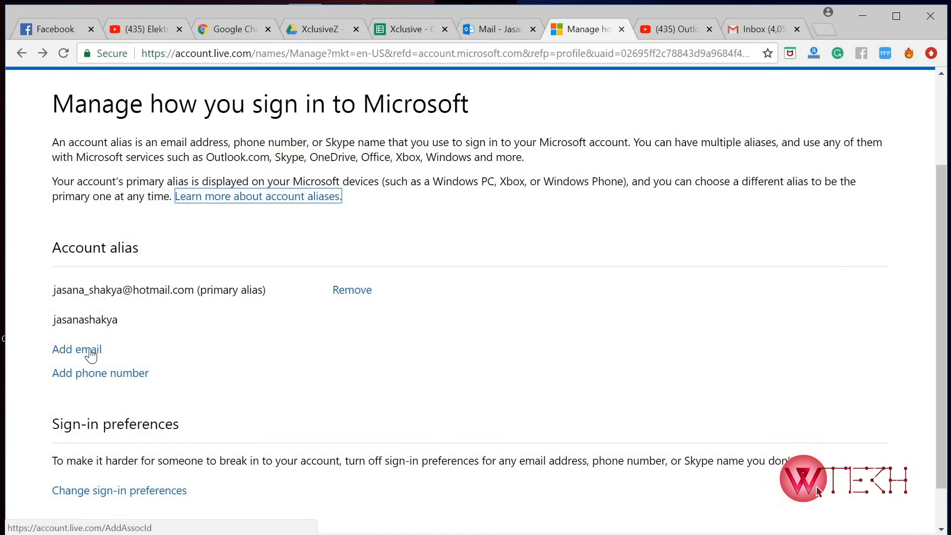
Step: Open the Add an alias page from the Account alias section
left_click(257, 196)
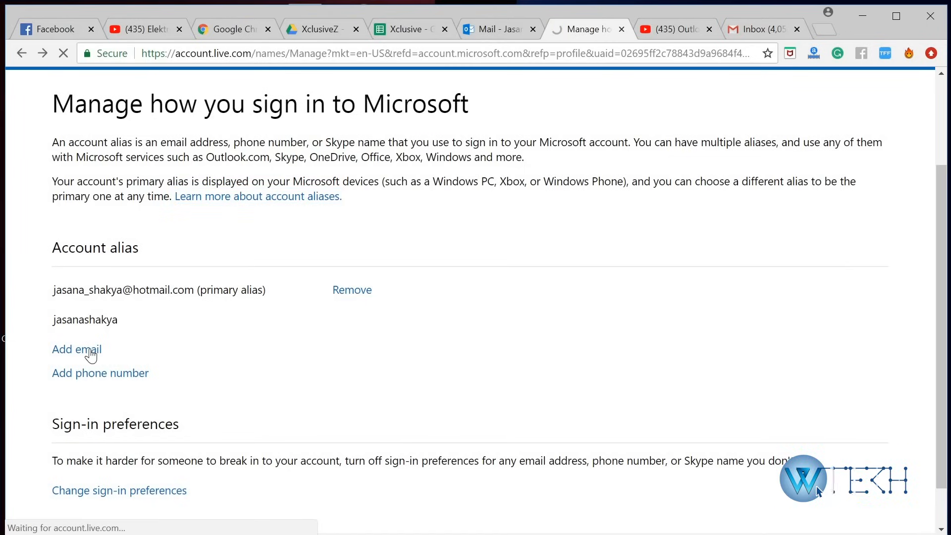
left_click(75, 348)
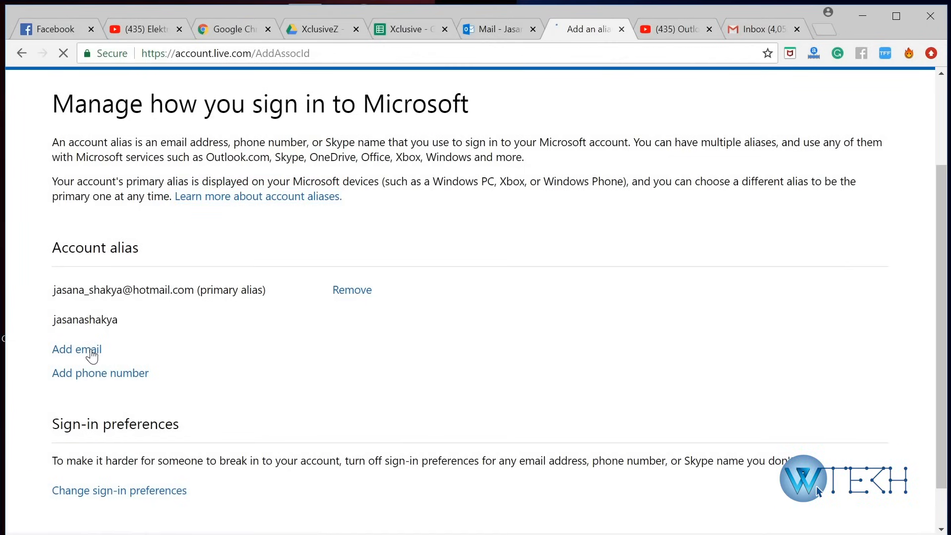
left_click(76, 348)
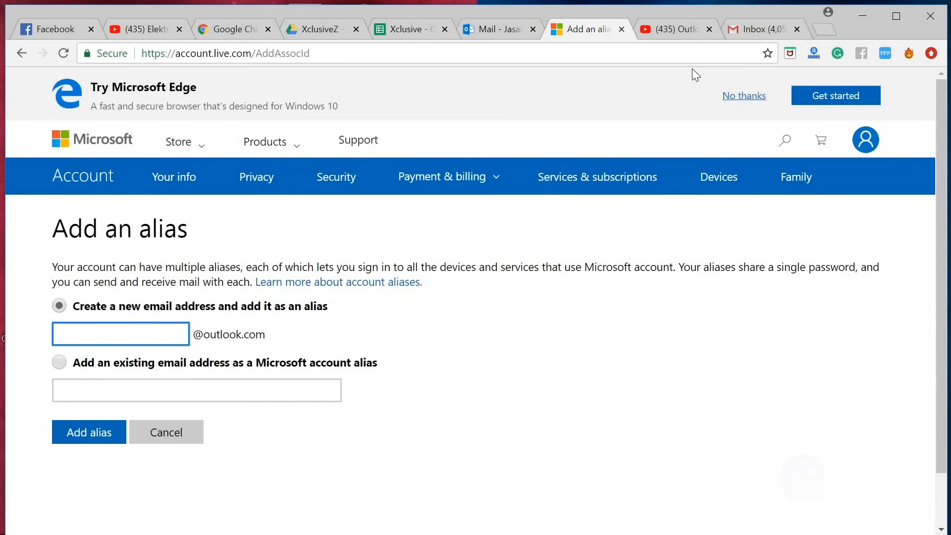
left_click(120, 333)
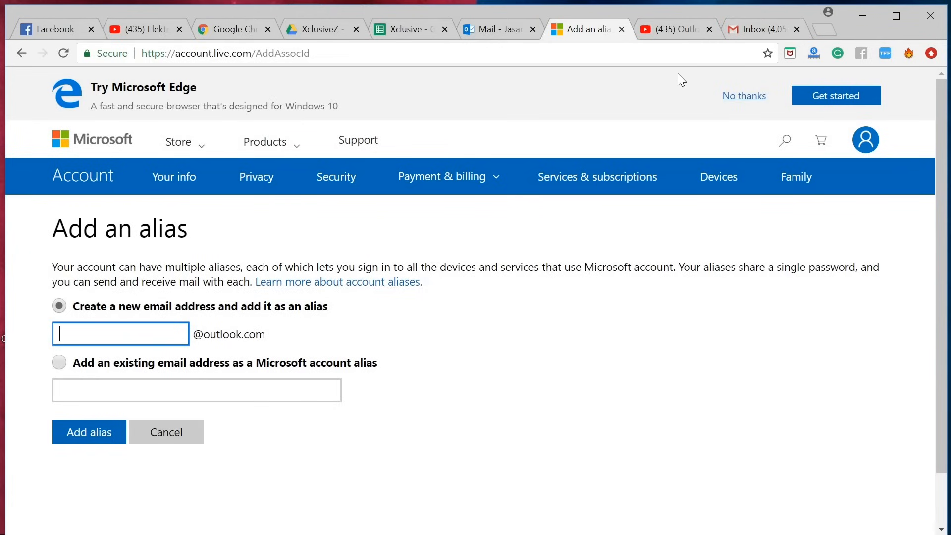
type("jasana_shakya")
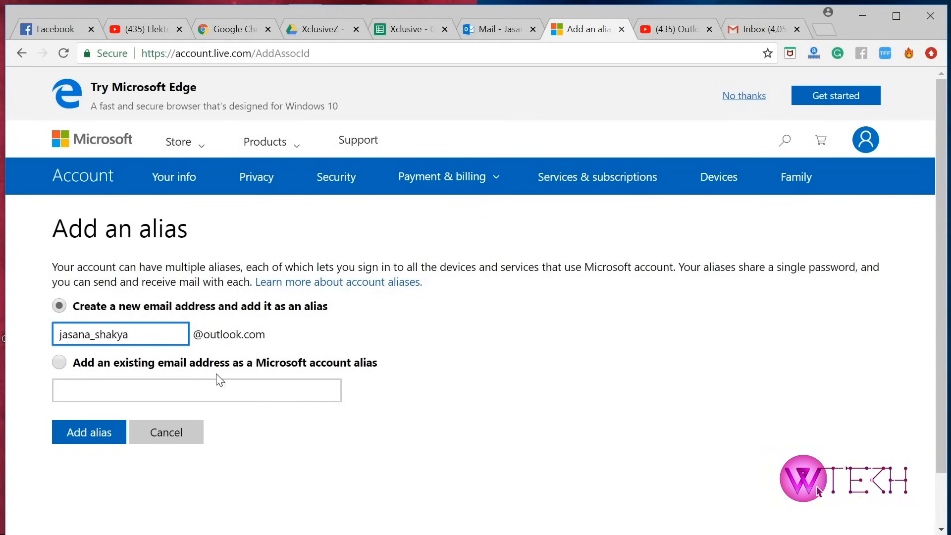
left_click(88, 432)
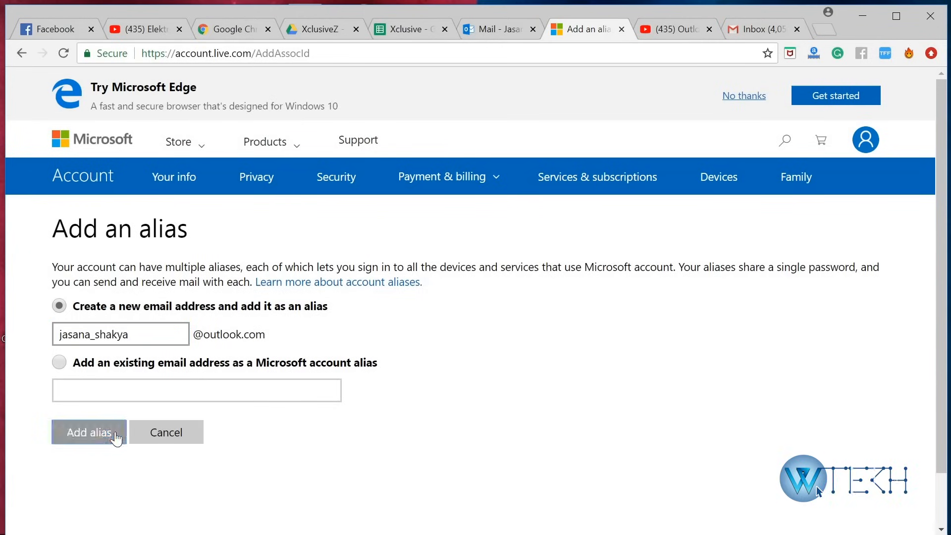
left_click(89, 431)
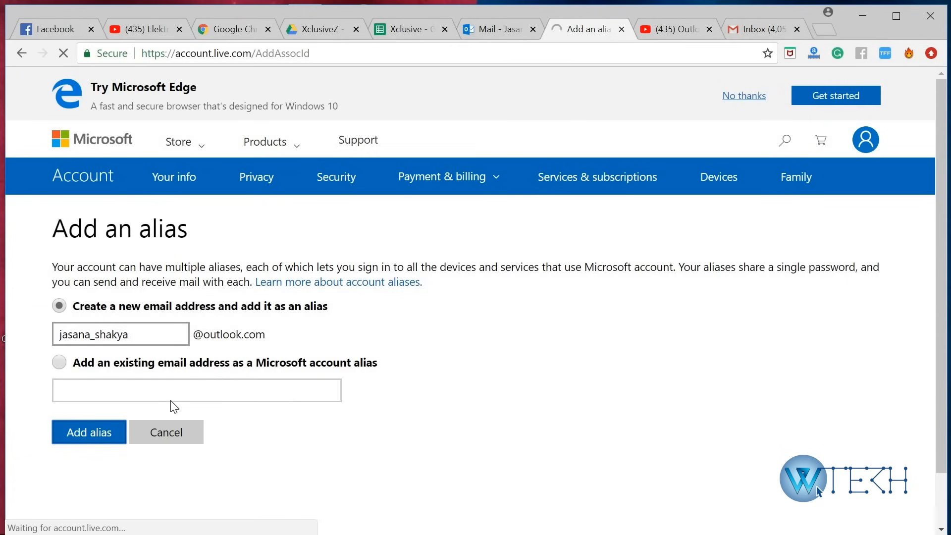
left_click(88, 431)
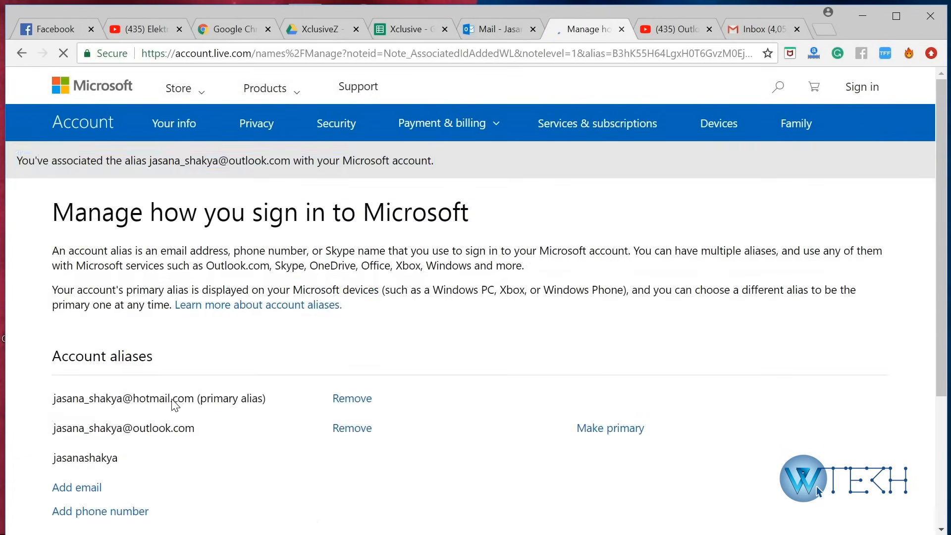
scroll("down", 3)
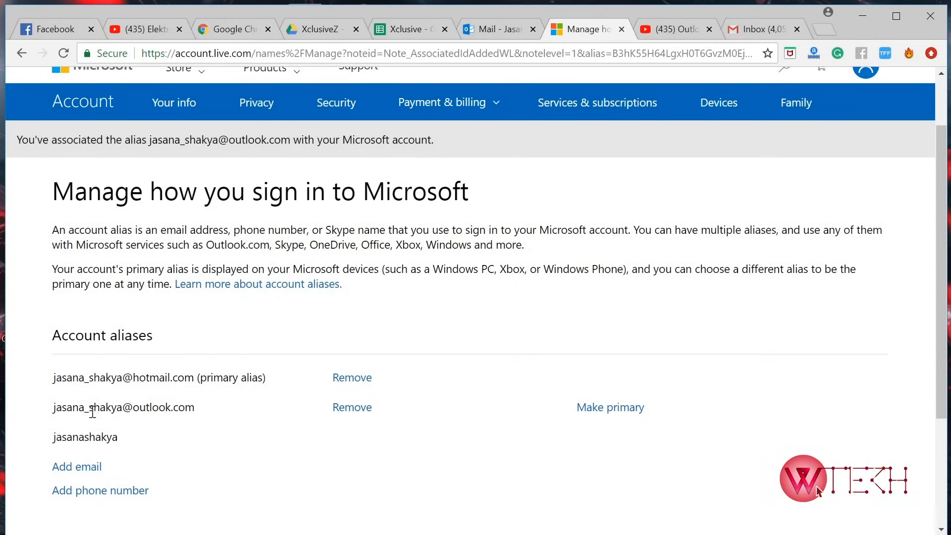
double_click(123, 407)
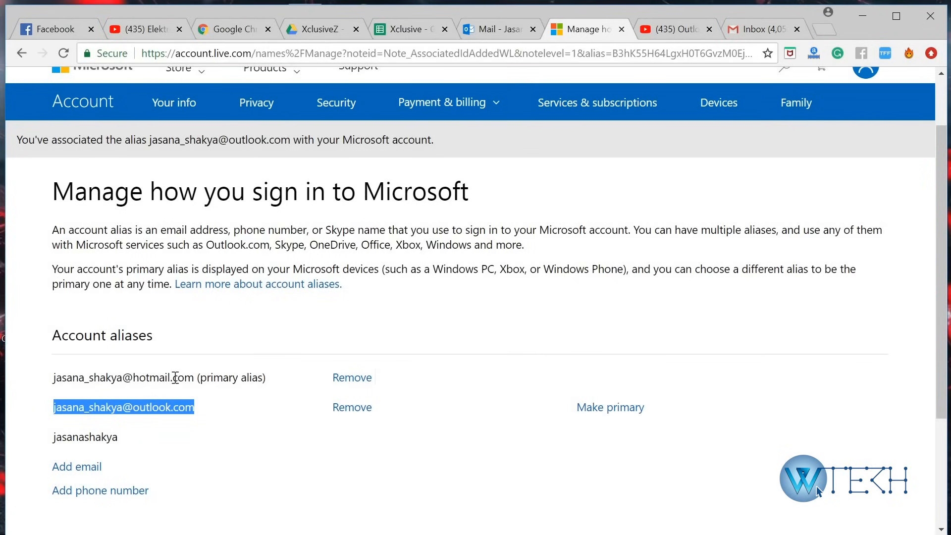
double_click(163, 377)
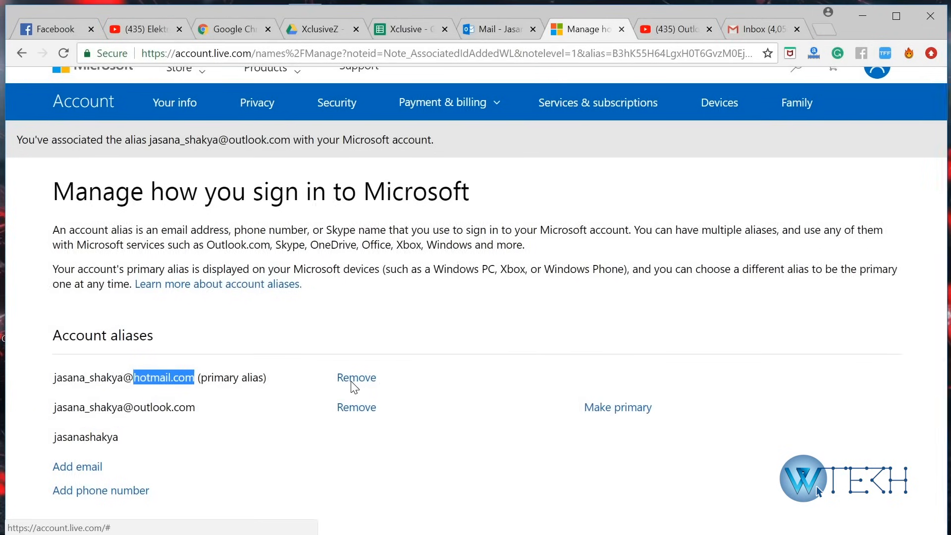
left_click(356, 377)
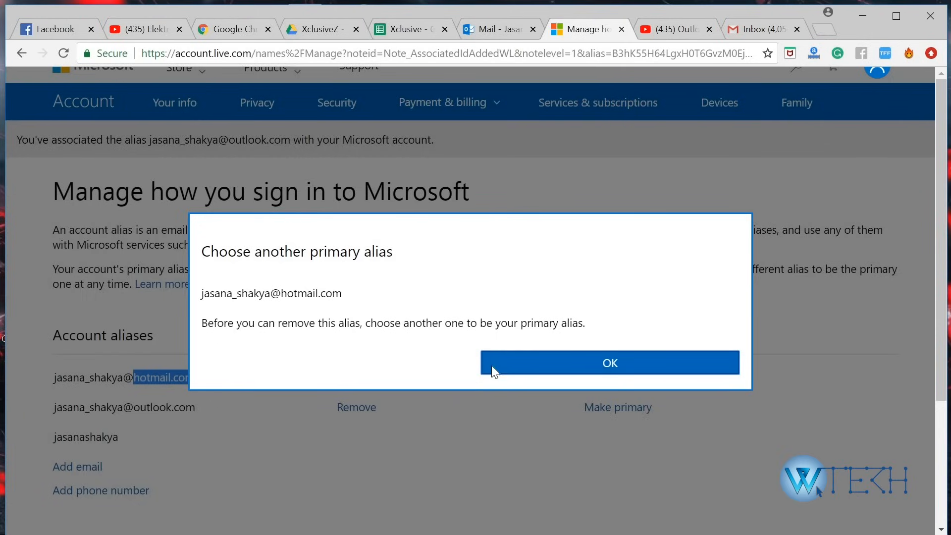
left_click(609, 362)
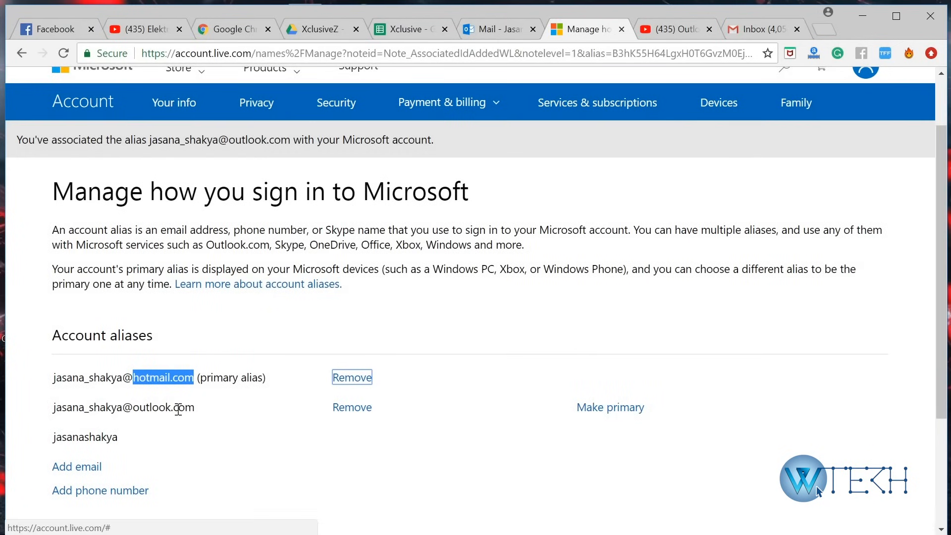
mouse_move(602, 419)
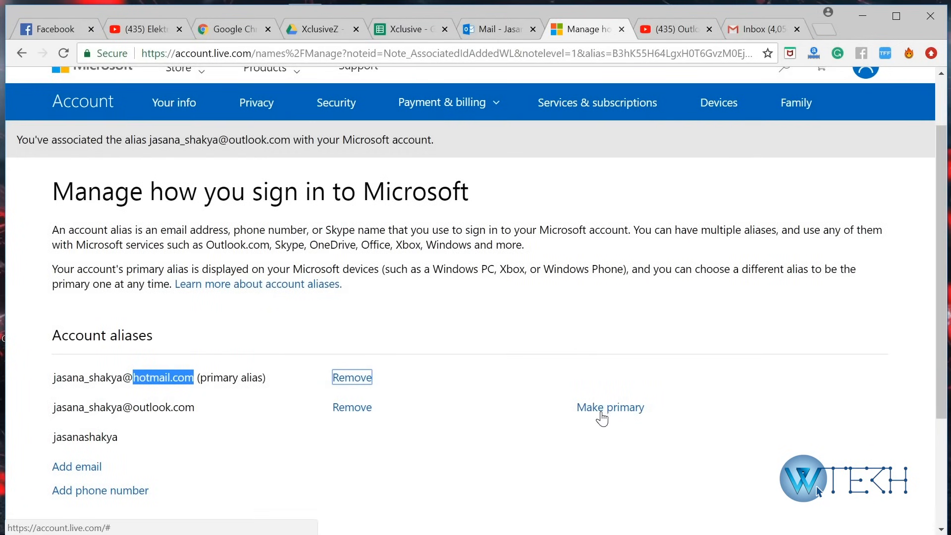
left_click(610, 407)
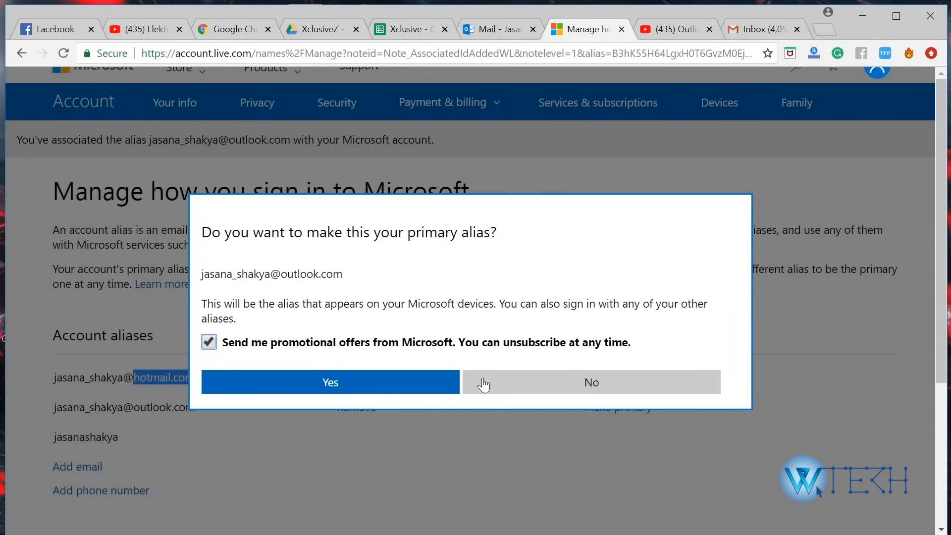
mouse_move(225, 347)
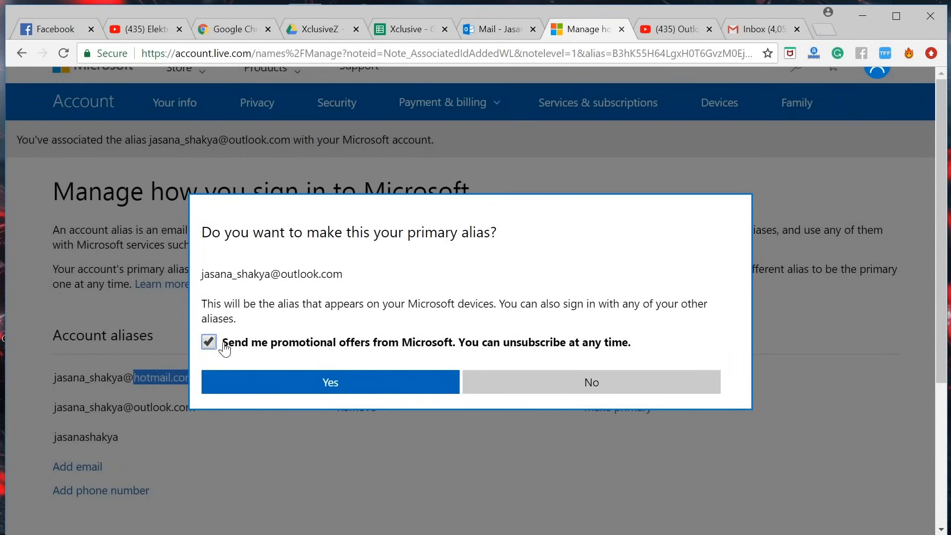
left_click(208, 341)
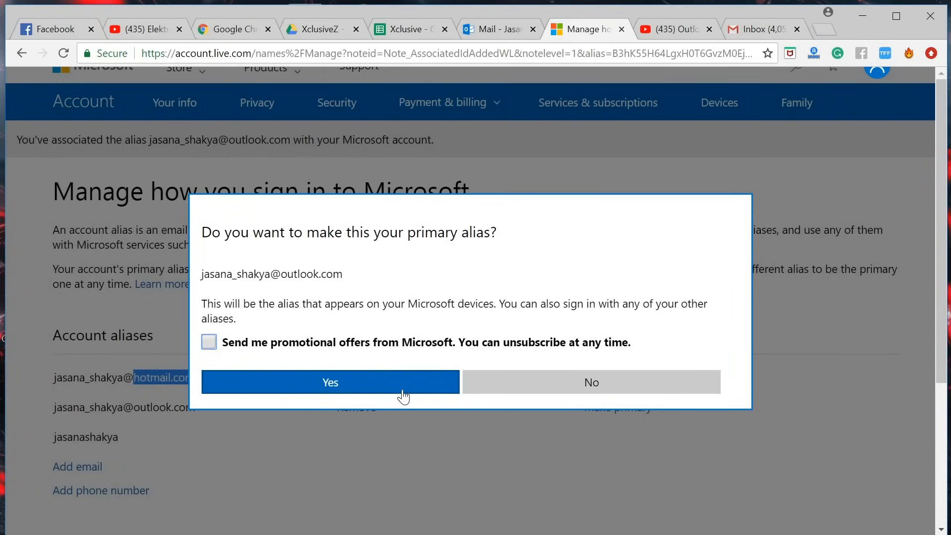
left_click(330, 381)
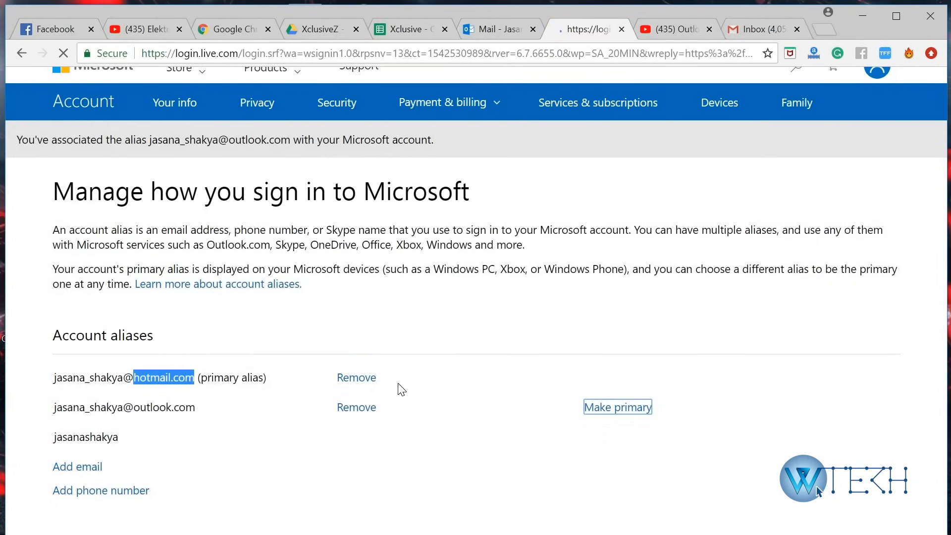
left_click(617, 406)
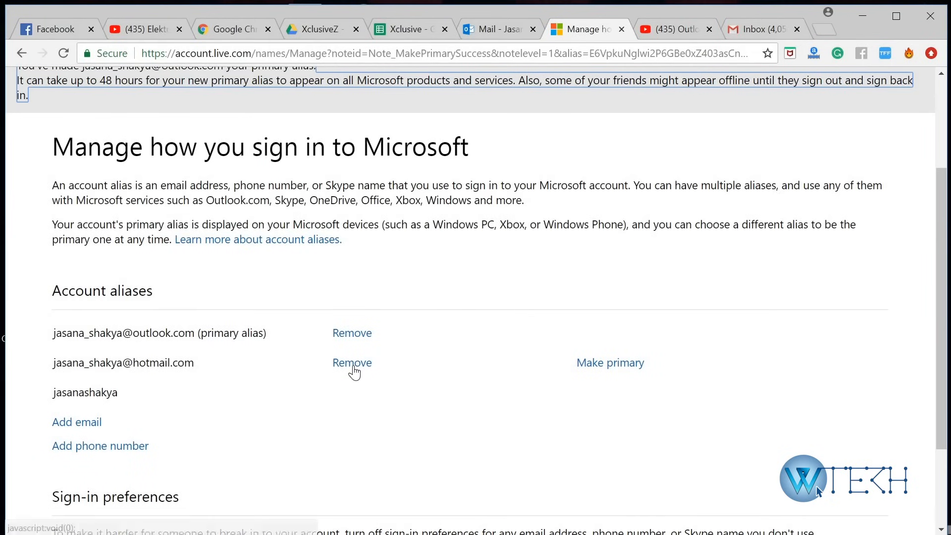
Step: Remove the hotmail.com alias and check the account menu shows the outlook.com address
left_click(352, 363)
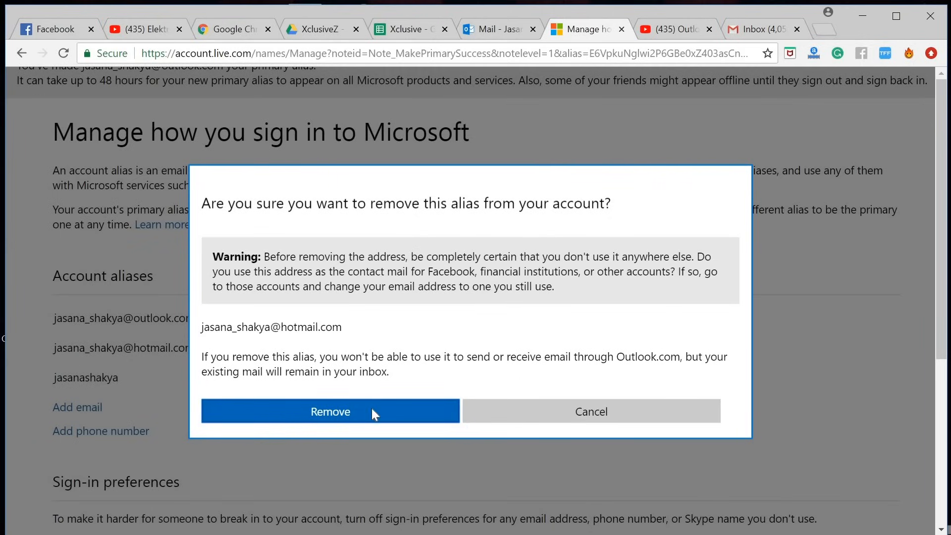
left_click(330, 411)
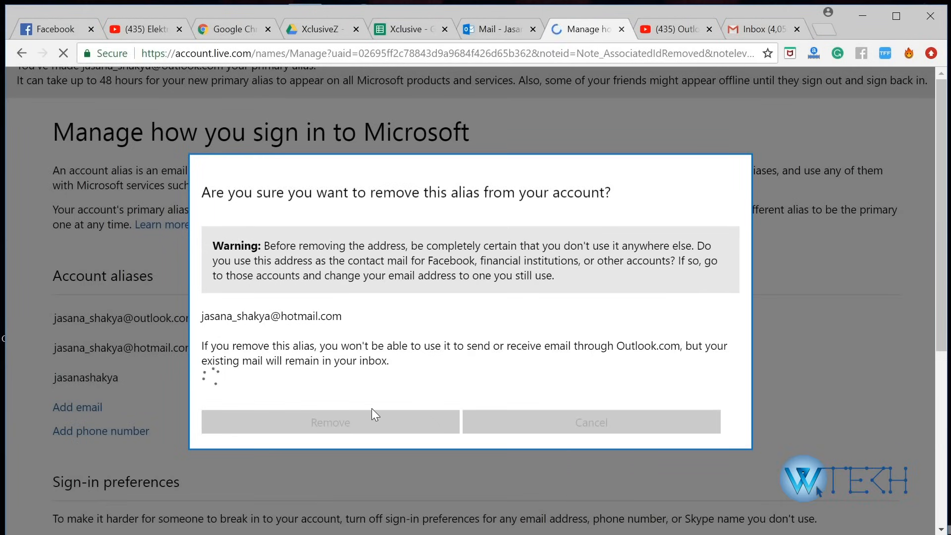
left_click(329, 422)
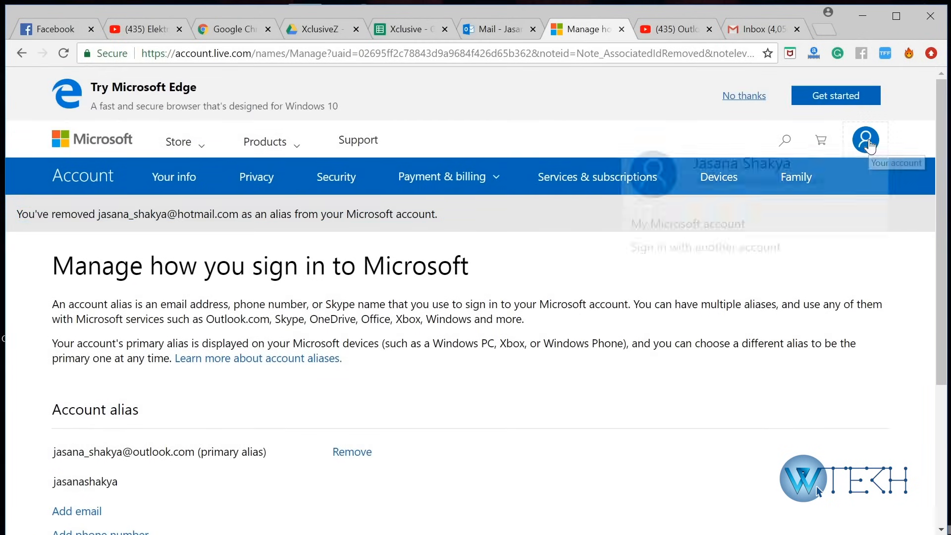
left_click(865, 139)
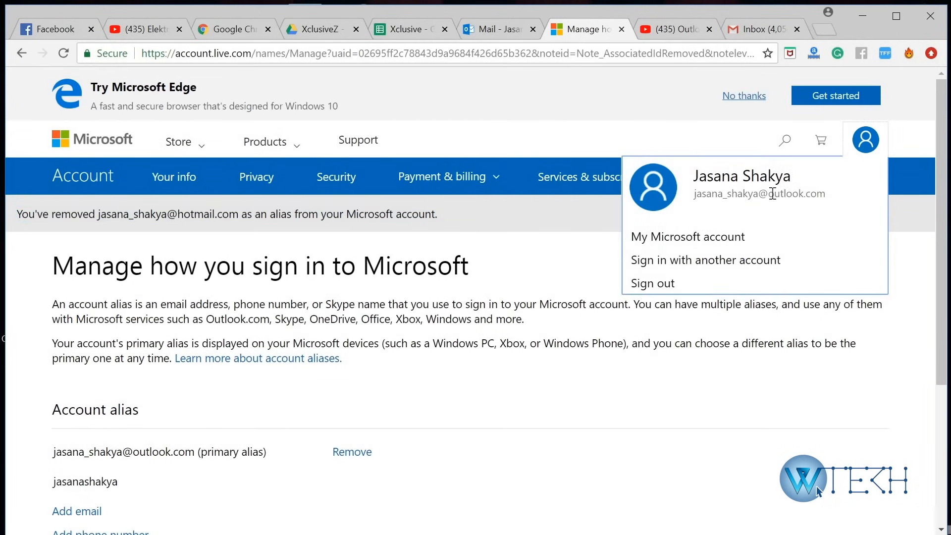